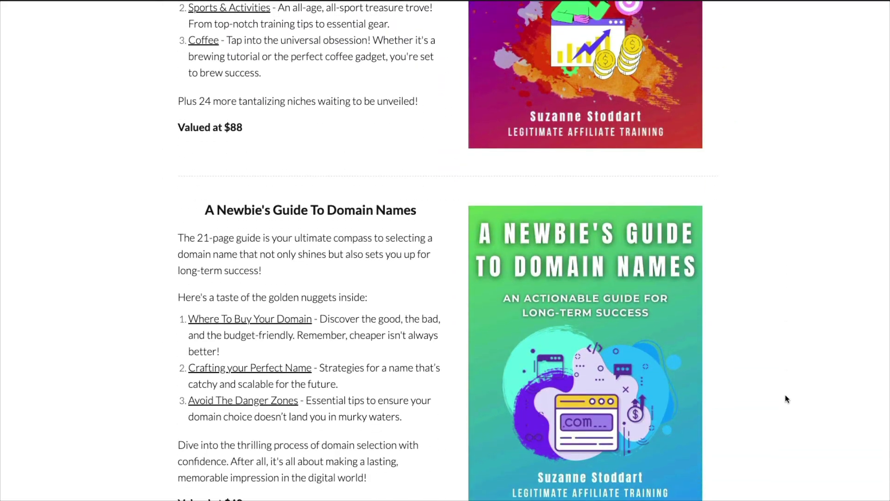
Scroll up the bonus page toward the Taking Action Online course welcome with The Foundation lessons
scroll("up", 3)
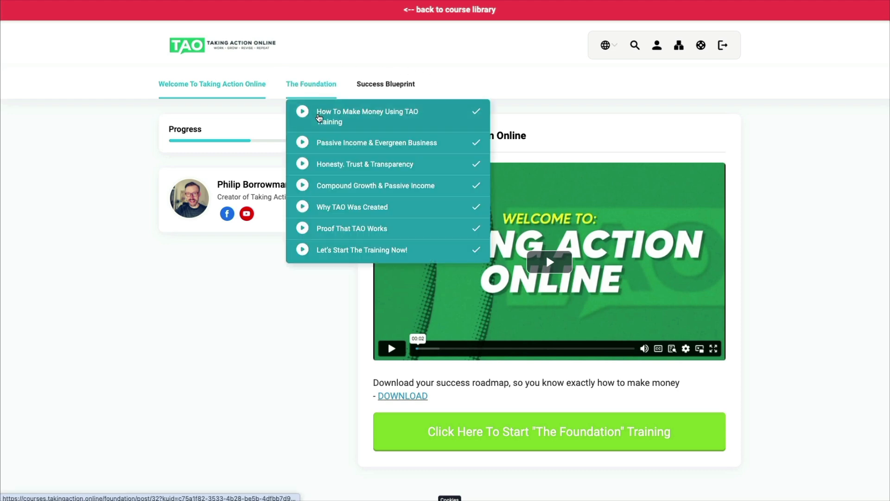
mouse_move(465, 87)
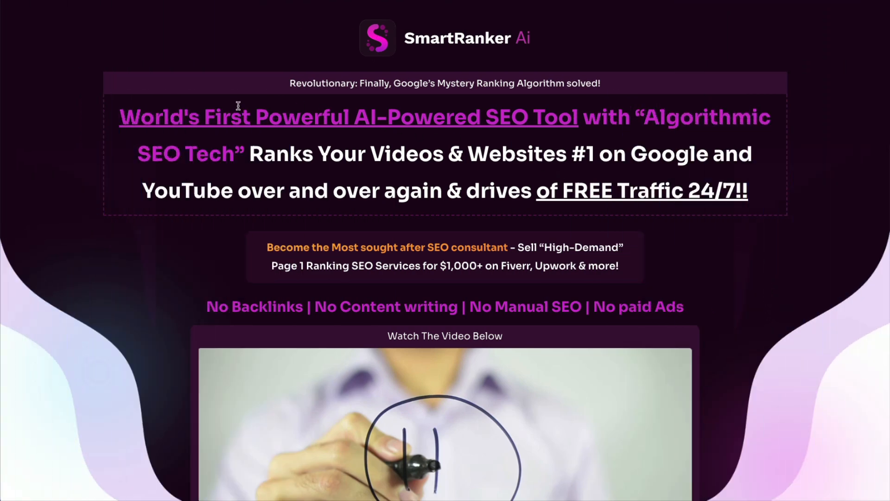
mouse_move(732, 283)
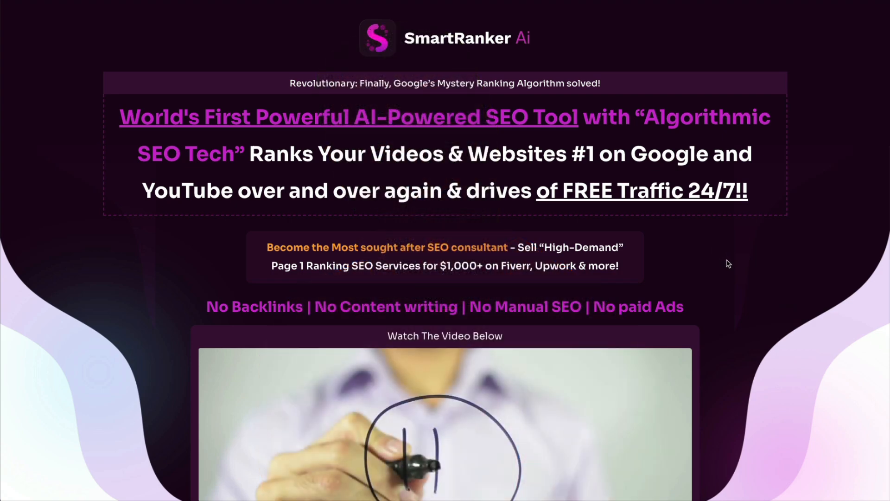
Scroll down the SmartRanker AI sales page through its headline claims and promo video
scroll("down", 3)
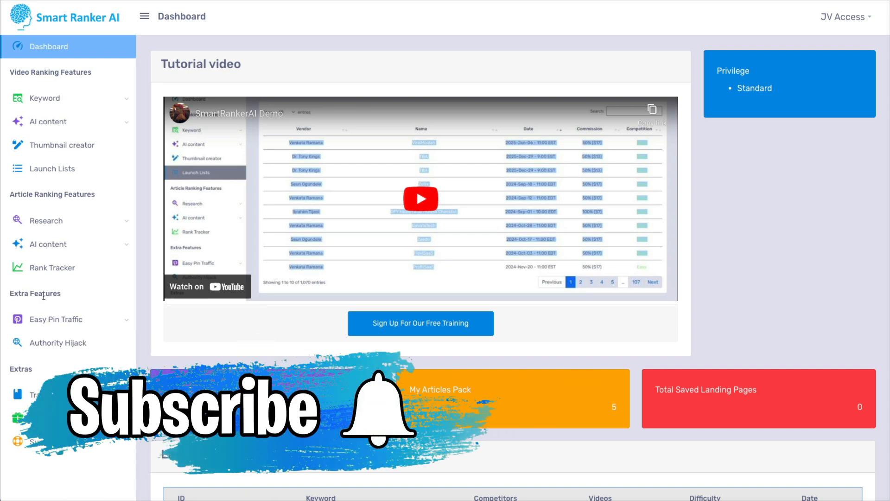
Show My Saved Keywords listing the 40 affiliate marketing for beginners entries
left_click(45, 97)
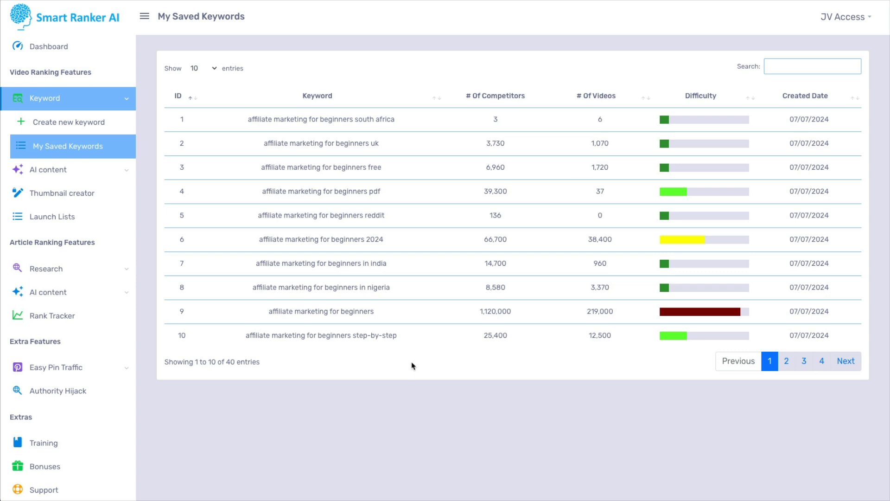
mouse_move(354, 26)
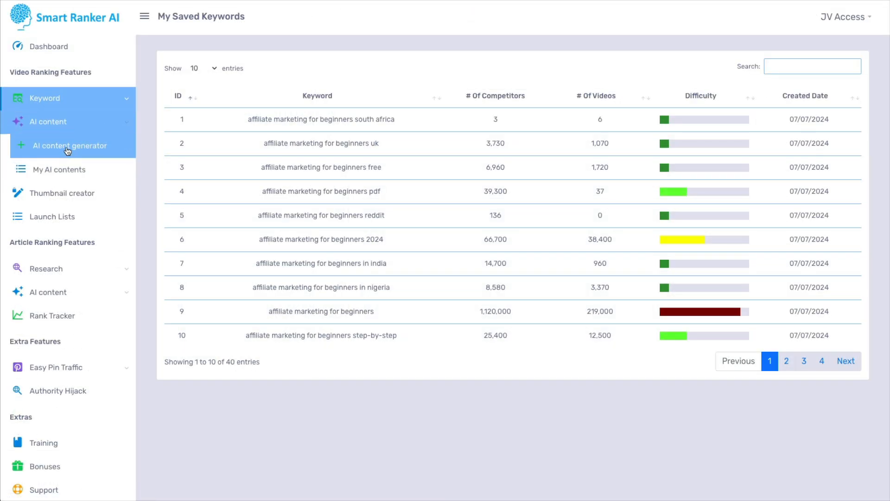
View the AI content generator, then the My AI contents list of generated video titles and descriptions
left_click(72, 146)
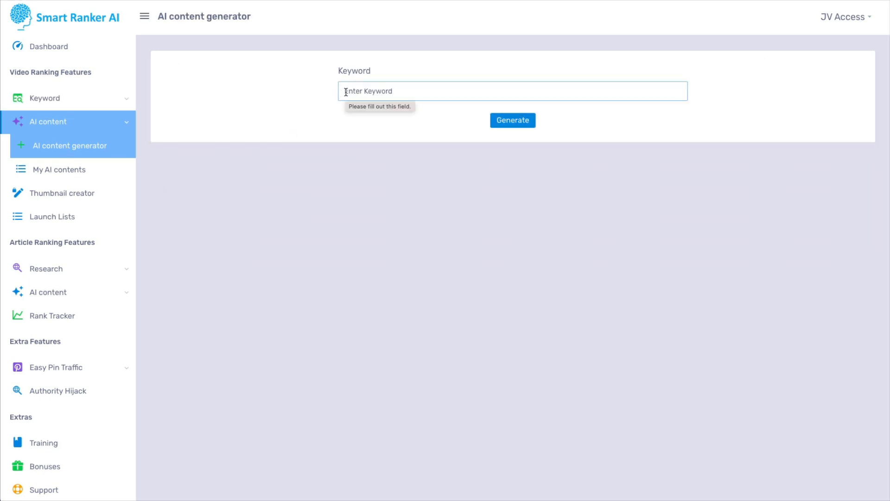
left_click(60, 169)
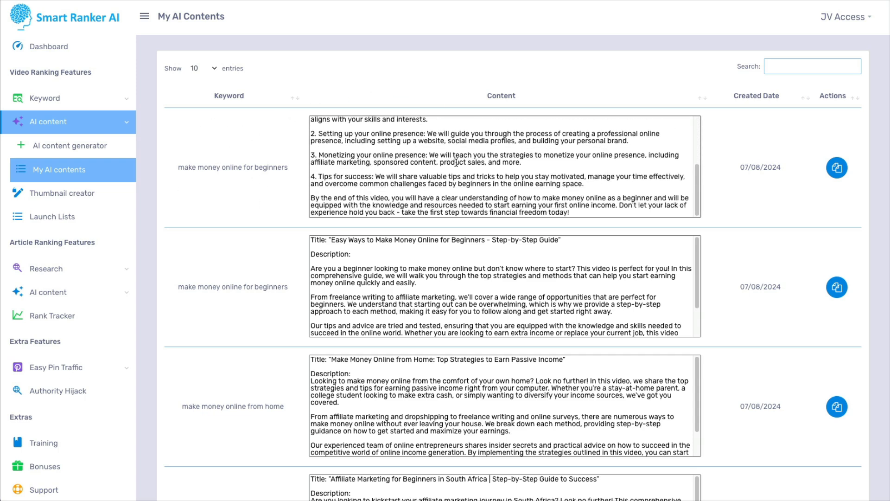
scroll("up", 3)
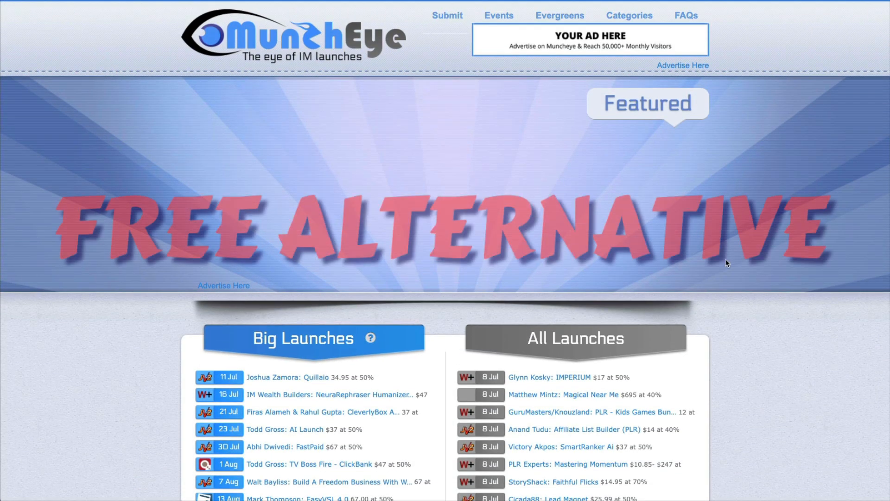
Review Launch Lists, then go to Research Profitable Keywords with 'make money online for beginners'
scroll("down", 3)
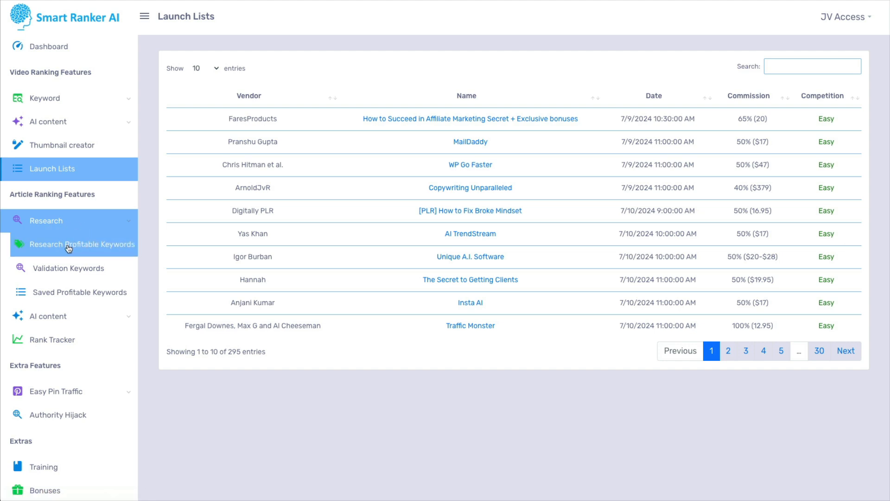
left_click(83, 243)
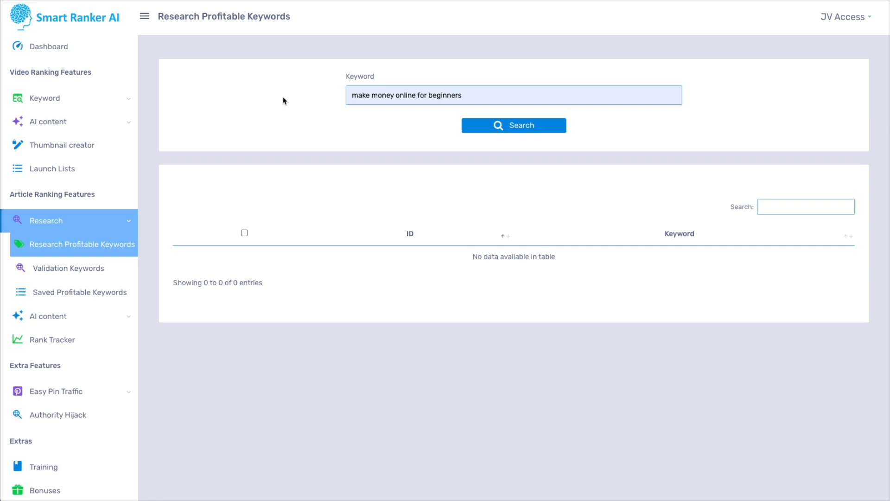
Search profitable keywords for 'make money online for beginners'
left_click(76, 292)
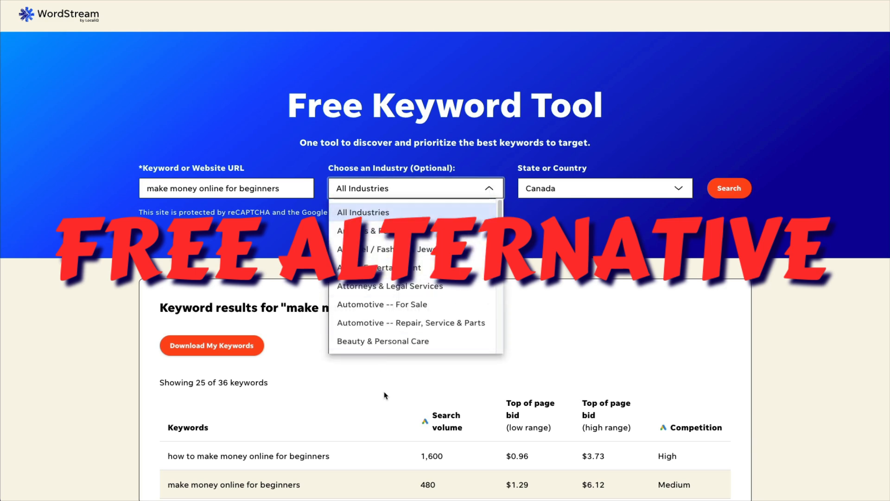
Scroll WordStream's 36 keyword results for 'make money online for beginners' with volumes and competition
scroll("down", 3)
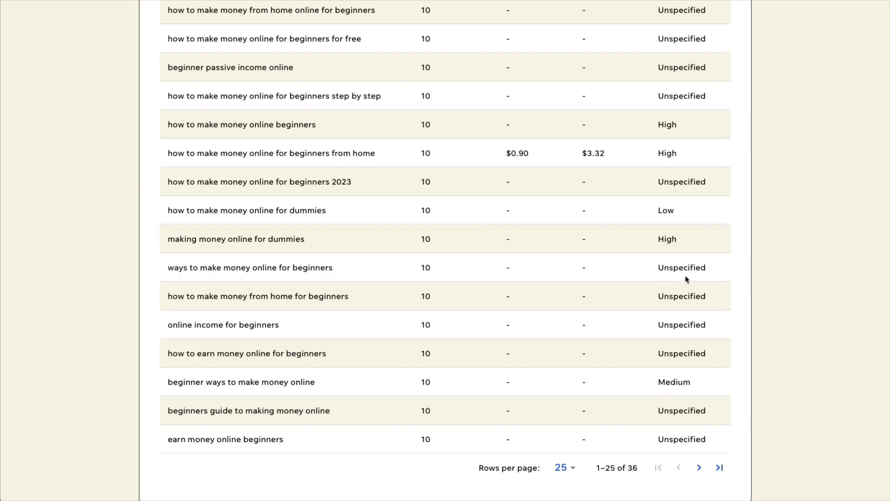
mouse_move(783, 191)
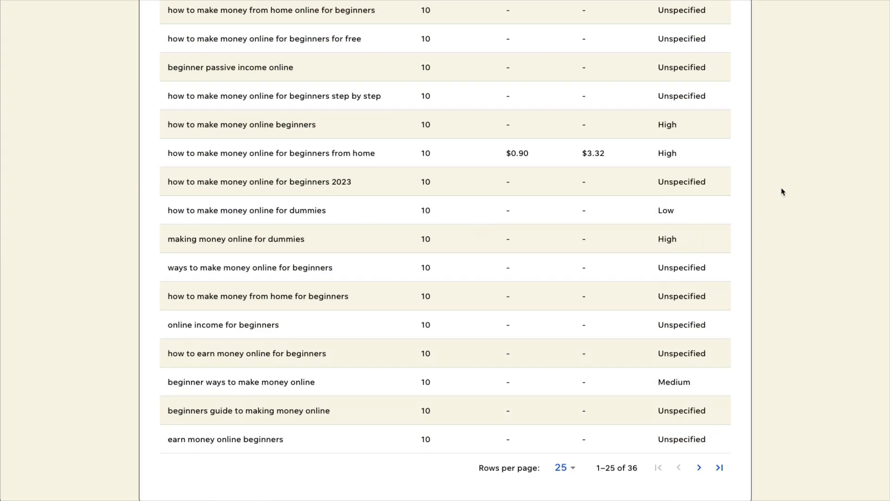
Bring up the 1-Click Article Generator from the AI content section
left_click(75, 267)
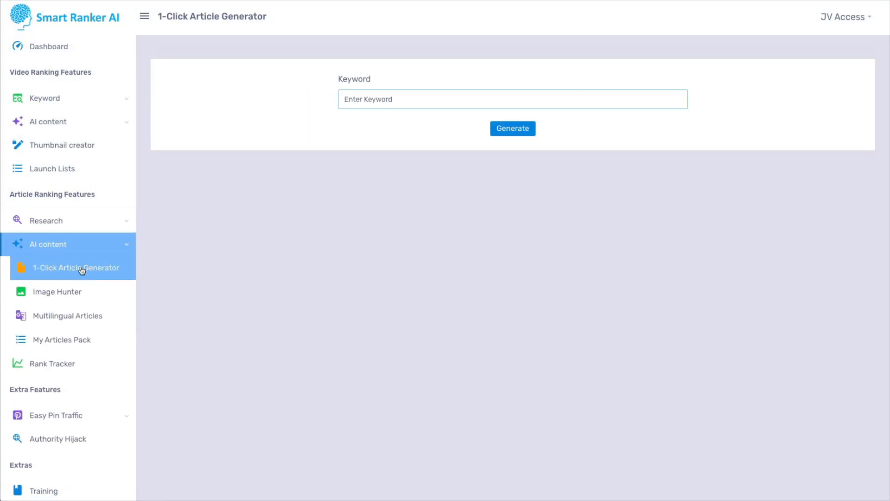
left_click(59, 339)
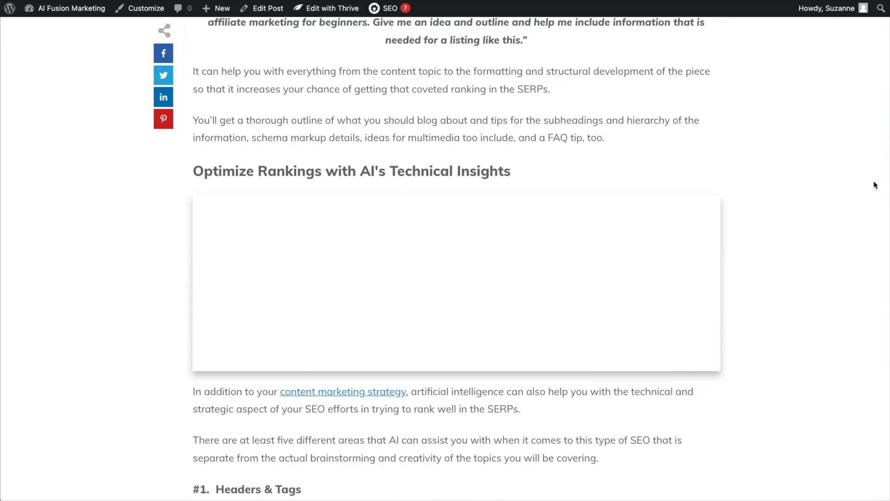
Switch to the WordPress blog post on optimizing rankings with AI's technical insights
left_click(388, 9)
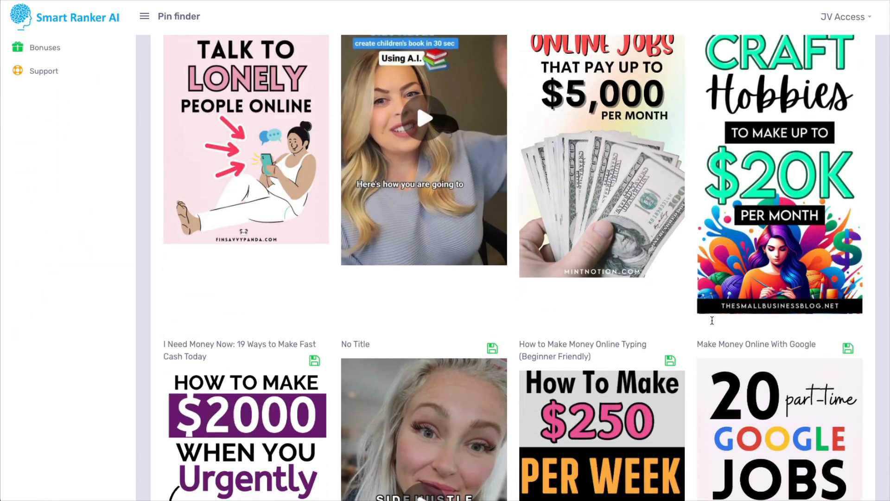
Show Easy Pin Traffic's Pin finder results for making money online pins
left_click(49, 390)
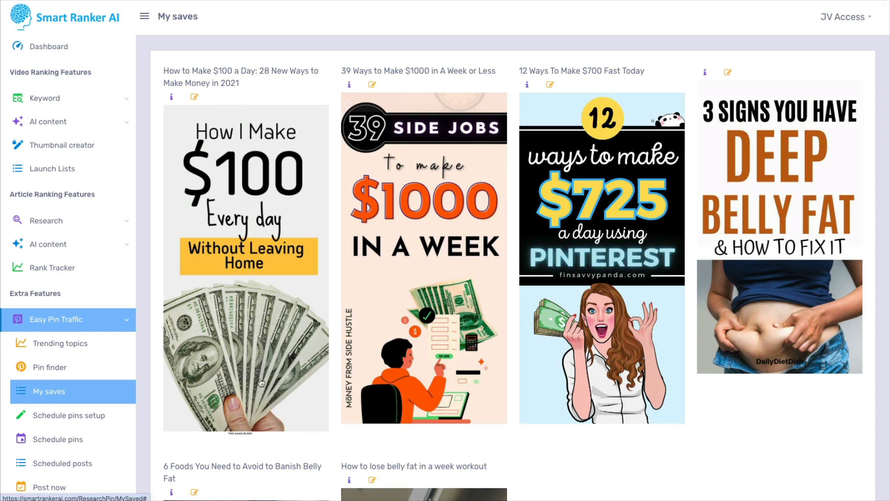
Show the saved pins under Easy Pin Traffic in the sidebar
left_click(49, 486)
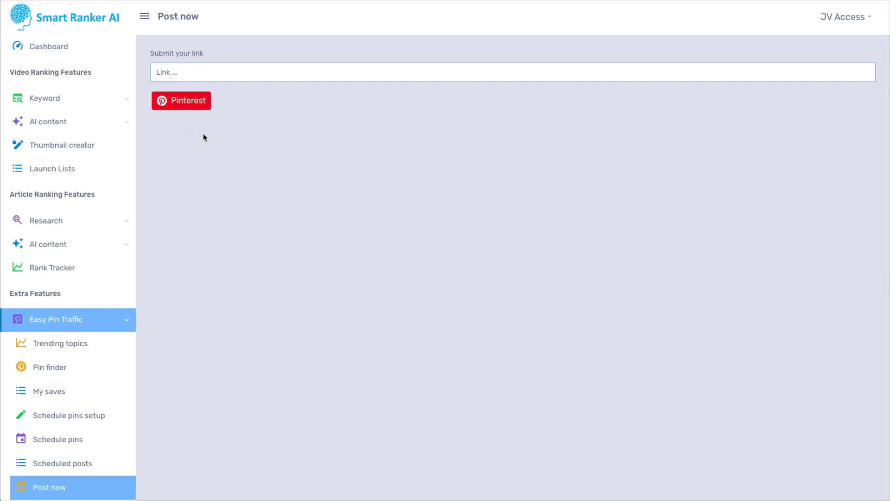
mouse_move(239, 131)
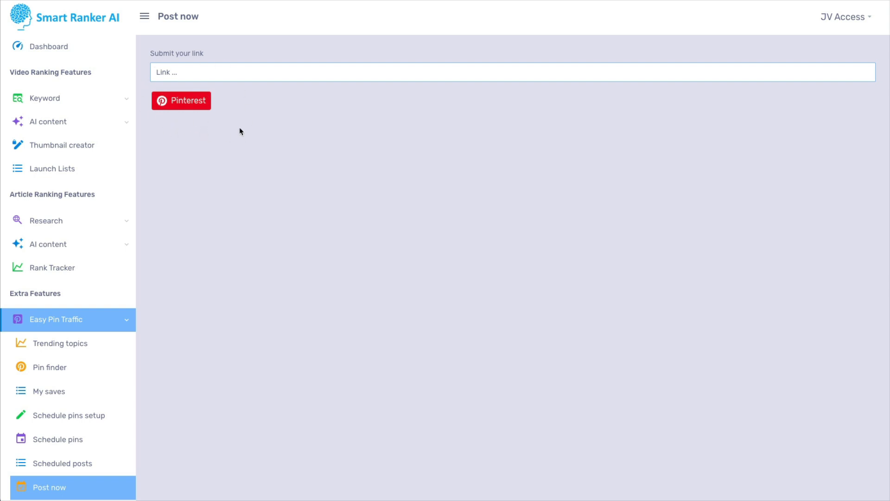
Go to the Pinterest Post now page, which returns a server runtime error
left_click(181, 100)
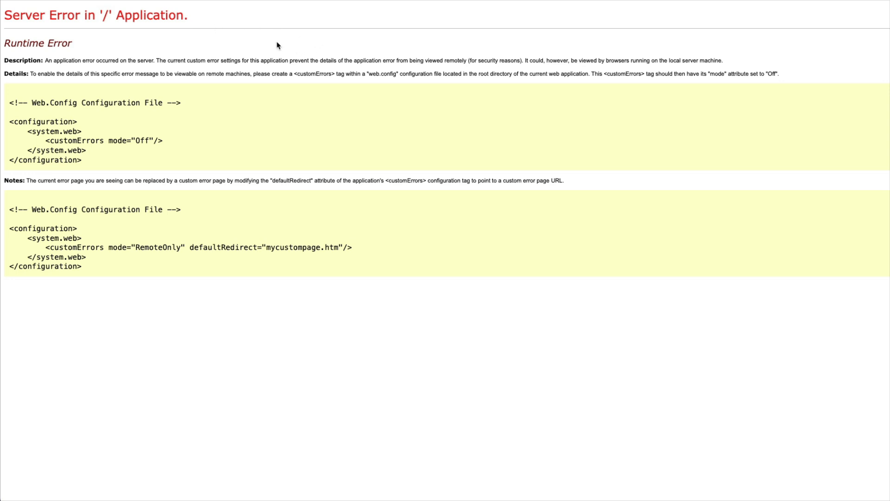